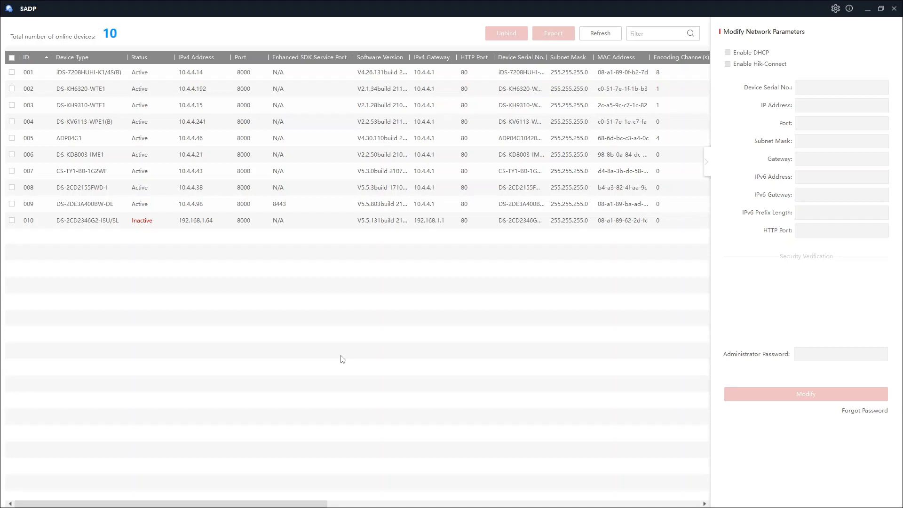
{"action": "mouse_move", "coordinate": [346, 365]}
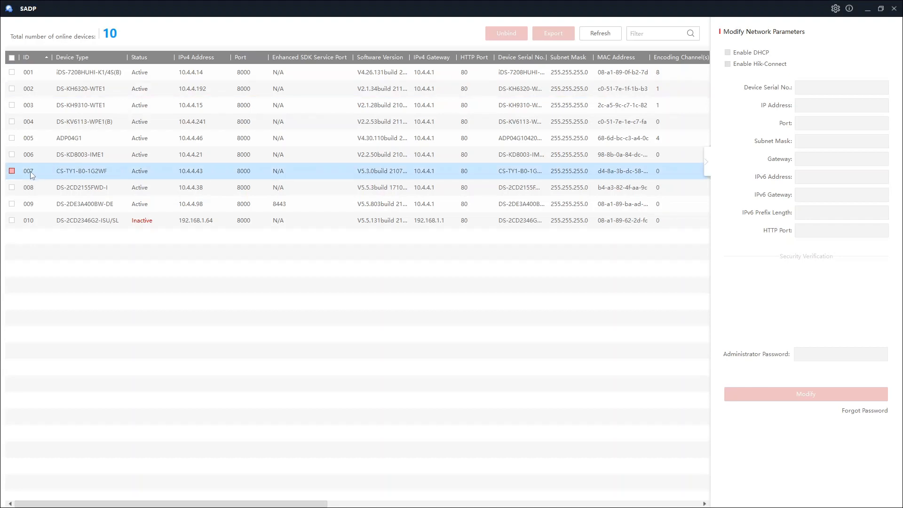
- Check device 007 (CS-TY1-B0-1G2WF) so its network parameters, address 10.4.4.43, appear in the Modify panel
{"action": "left_click", "coordinate": [11, 171]}
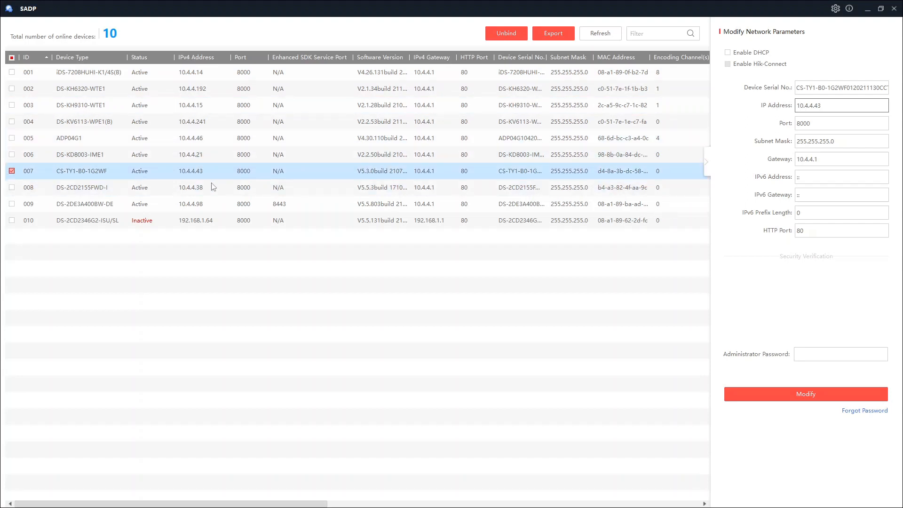
{"action": "mouse_move", "coordinate": [183, 179]}
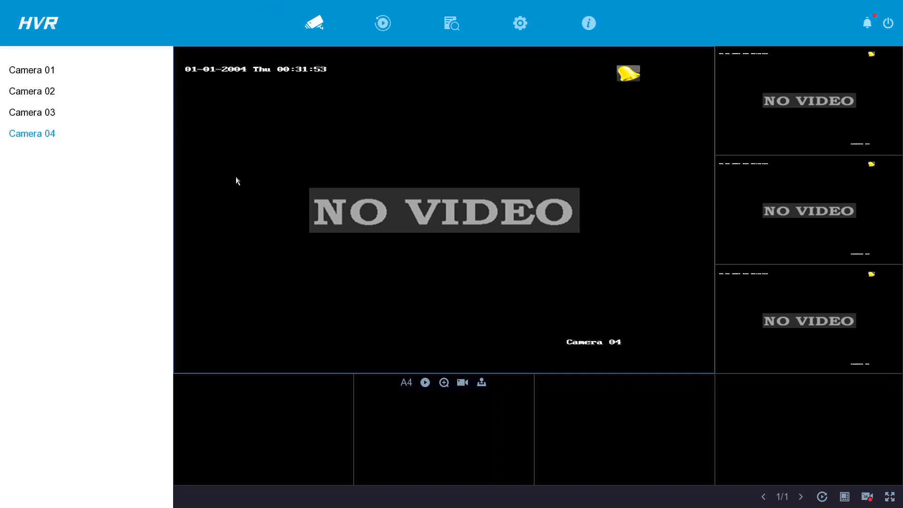
{"action": "mouse_move", "coordinate": [537, 4]}
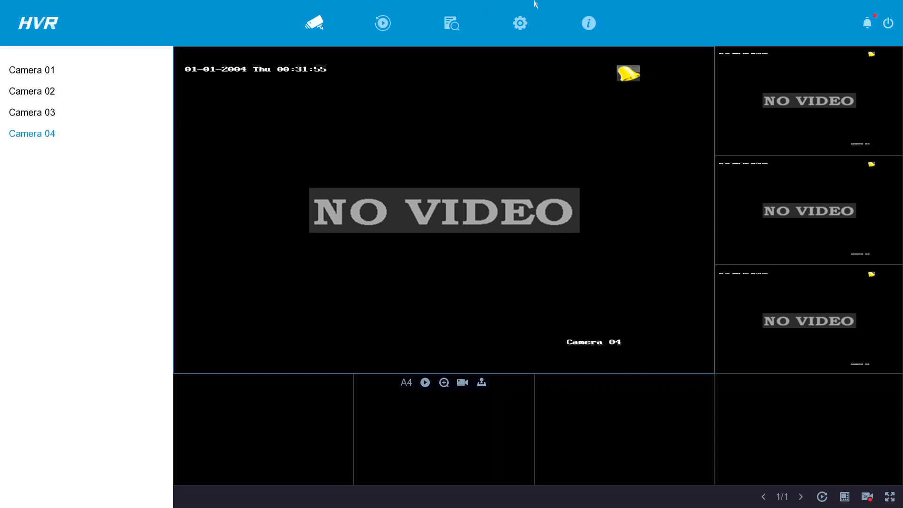
- Go to Configuration > Camera and show the empty IP Camera list
{"action": "left_click", "coordinate": [520, 23]}
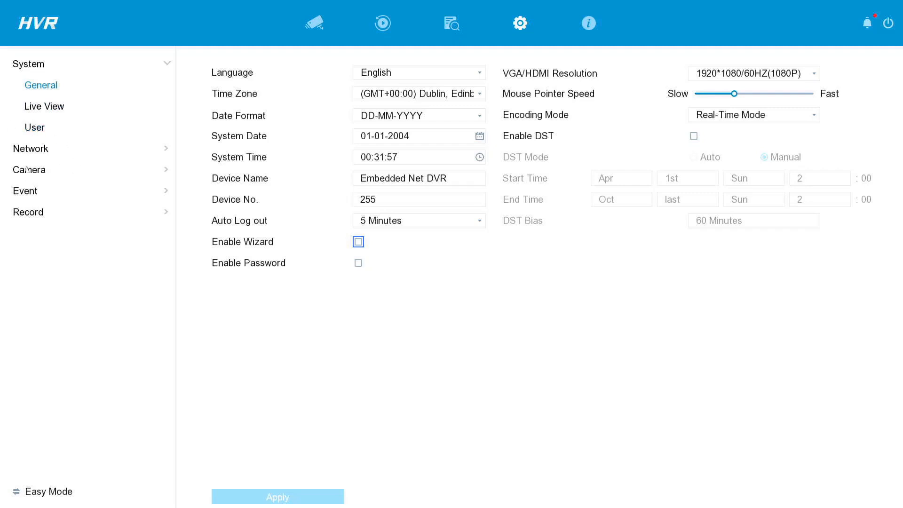
{"action": "left_click", "coordinate": [29, 169]}
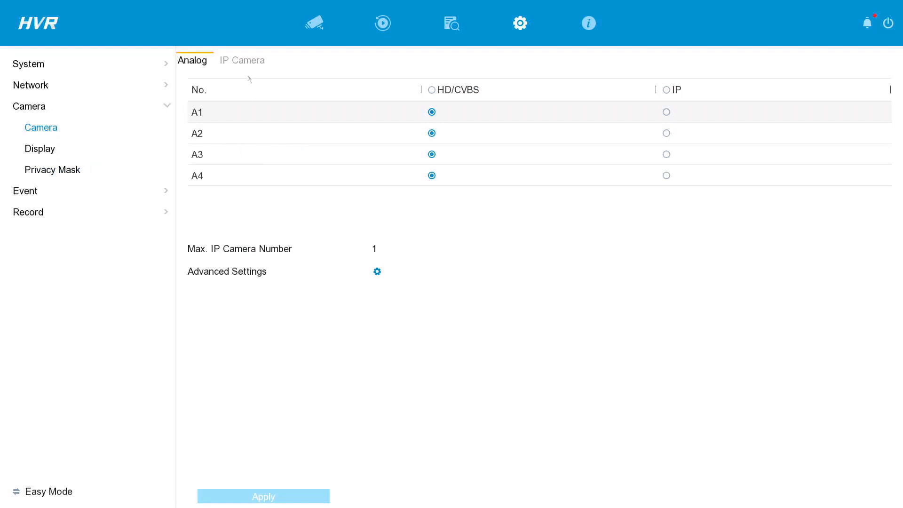
{"action": "left_click", "coordinate": [241, 60]}
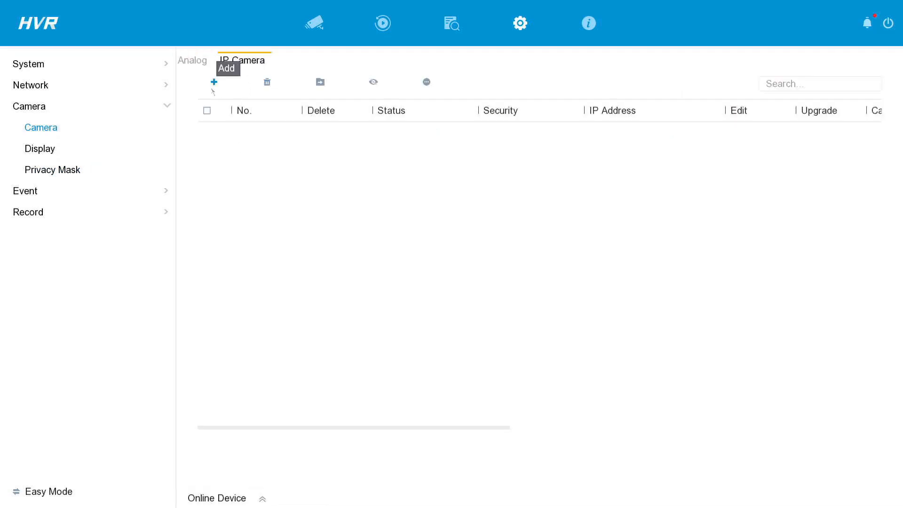
- Add a new IP camera and enter address 10.4.4.43 (HIKVISION protocol, port 8000)
{"action": "left_click", "coordinate": [213, 83]}
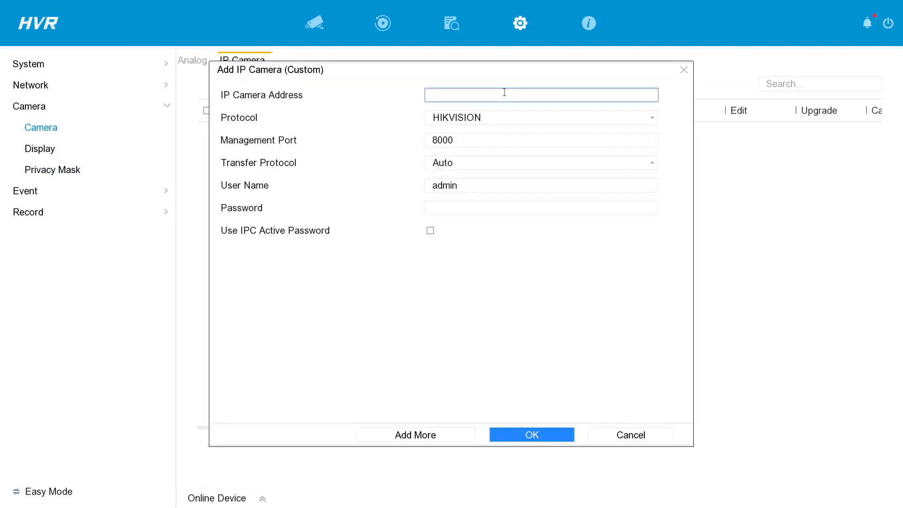
{"action": "left_click", "coordinate": [542, 94]}
{"action": "type", "text": "10"}
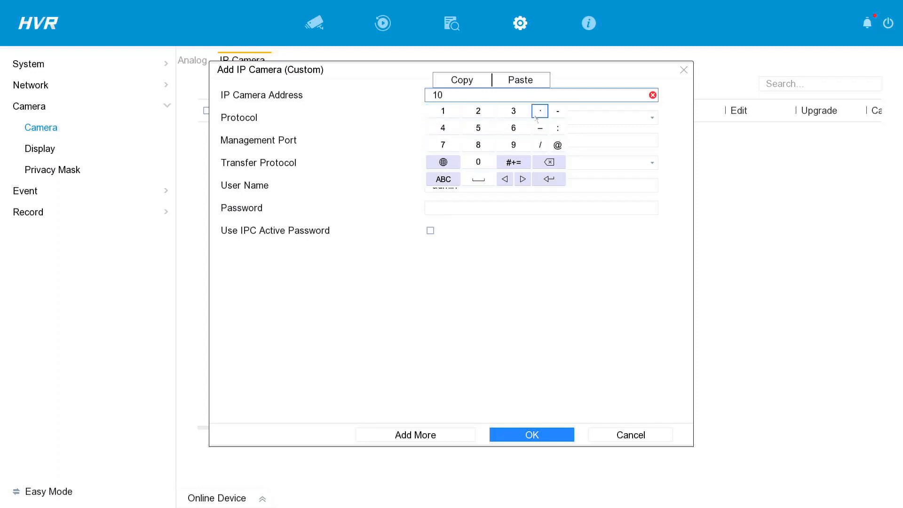
{"action": "left_click", "coordinate": [541, 111]}
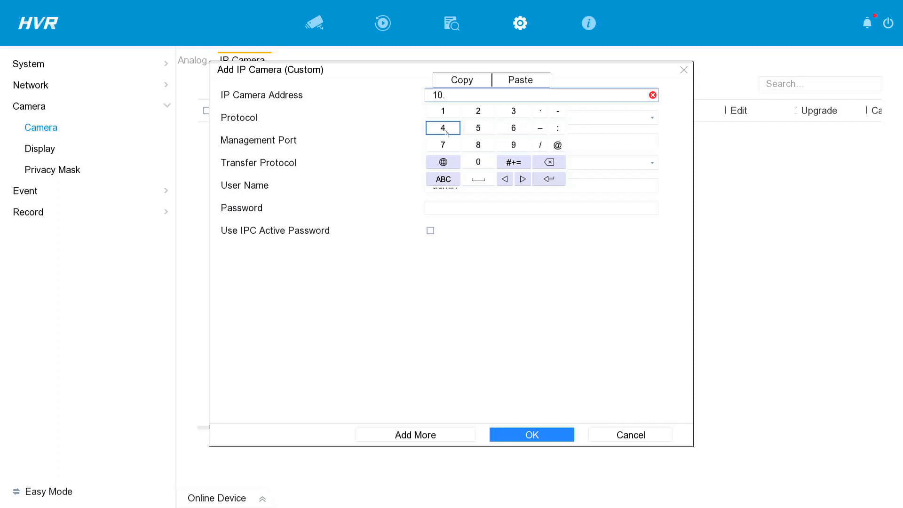
{"action": "left_click", "coordinate": [442, 128]}
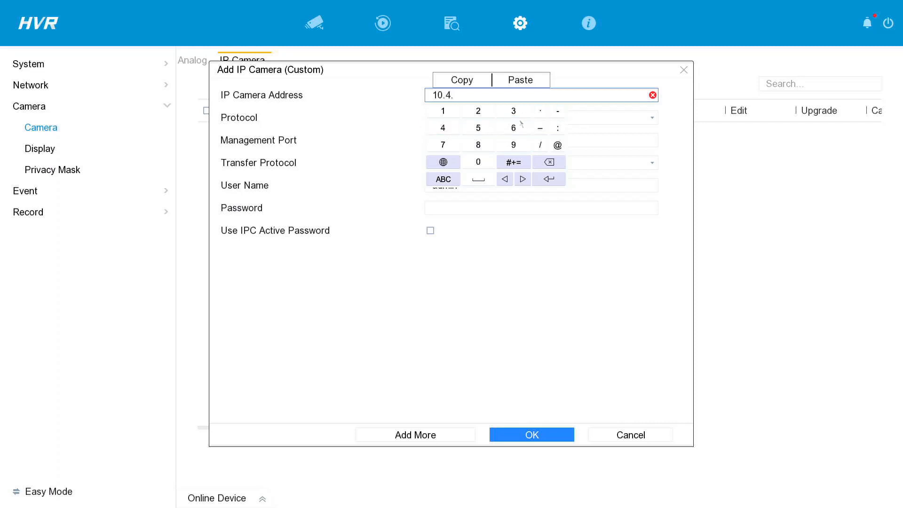
{"action": "left_click", "coordinate": [540, 111]}
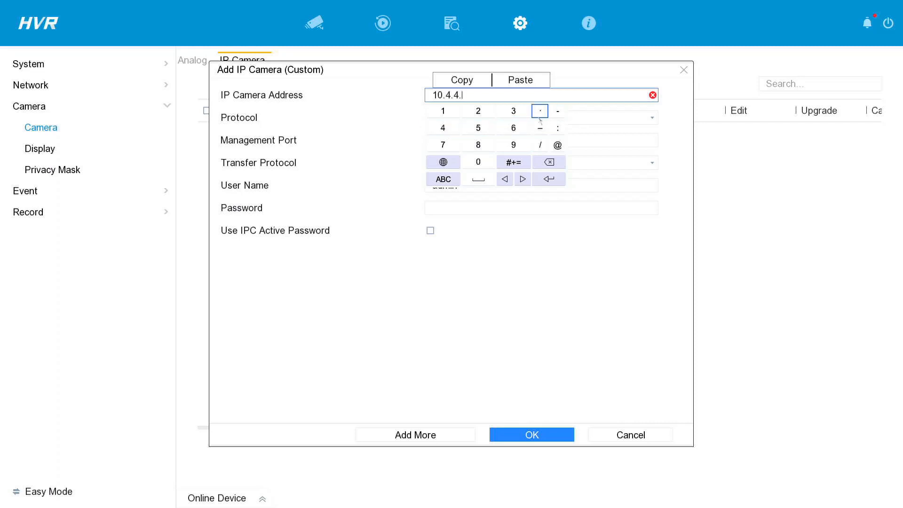
{"action": "left_click", "coordinate": [513, 111]}
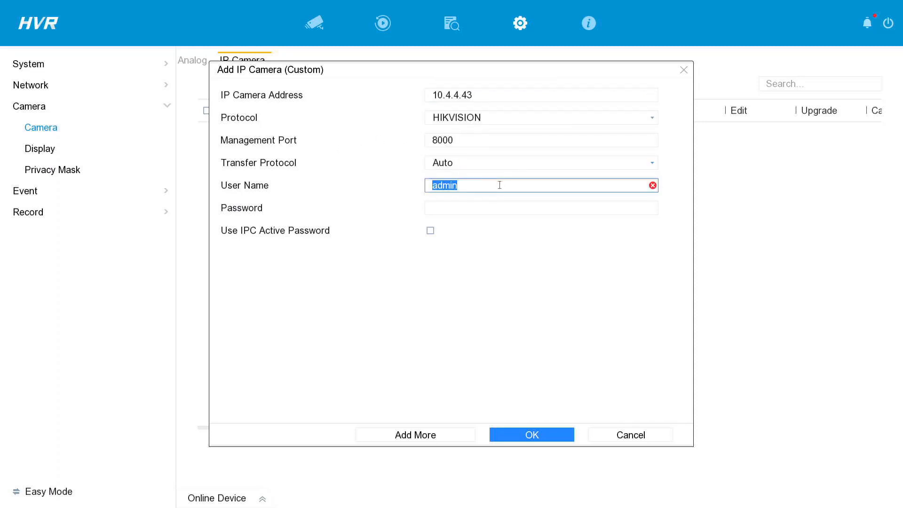
- Enter the camera's admin password and confirm, adding D1 at 10.4.4.43 to the list
{"action": "left_click", "coordinate": [542, 208]}
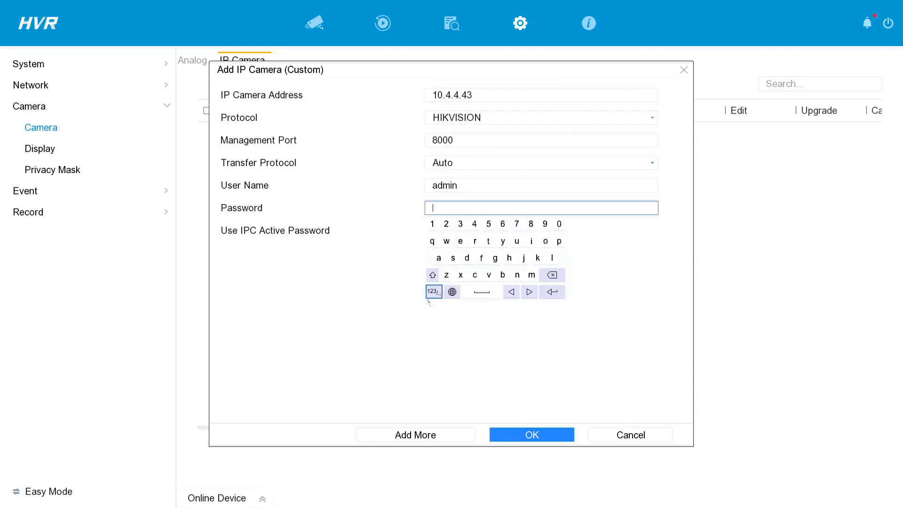
{"action": "left_click", "coordinate": [432, 275]}
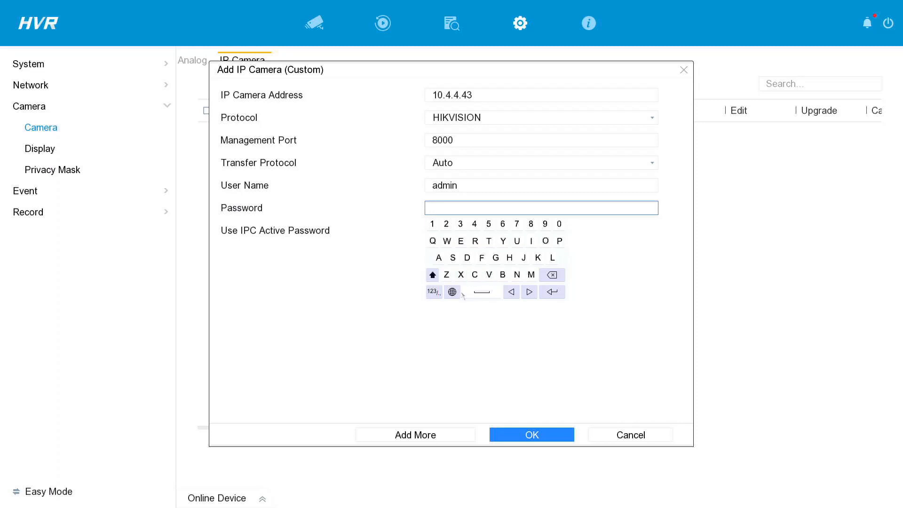
{"action": "left_click", "coordinate": [461, 274]}
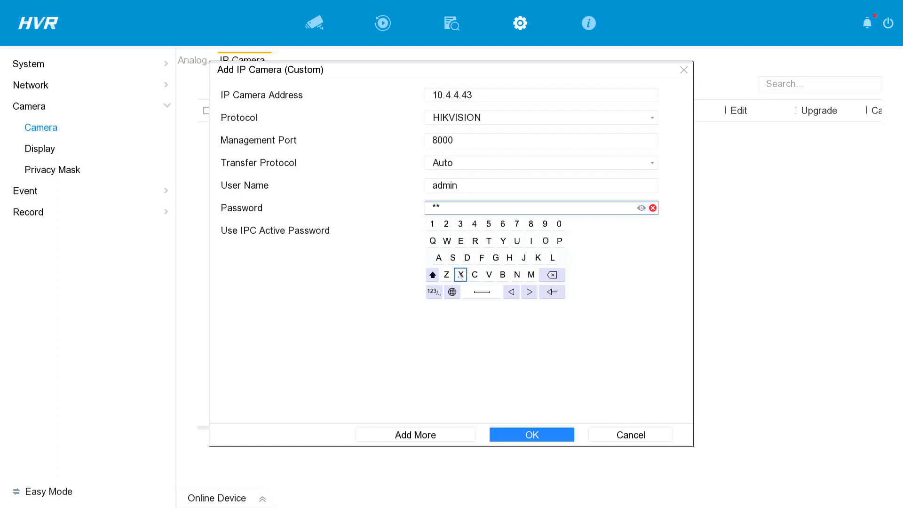
{"action": "left_click", "coordinate": [474, 275]}
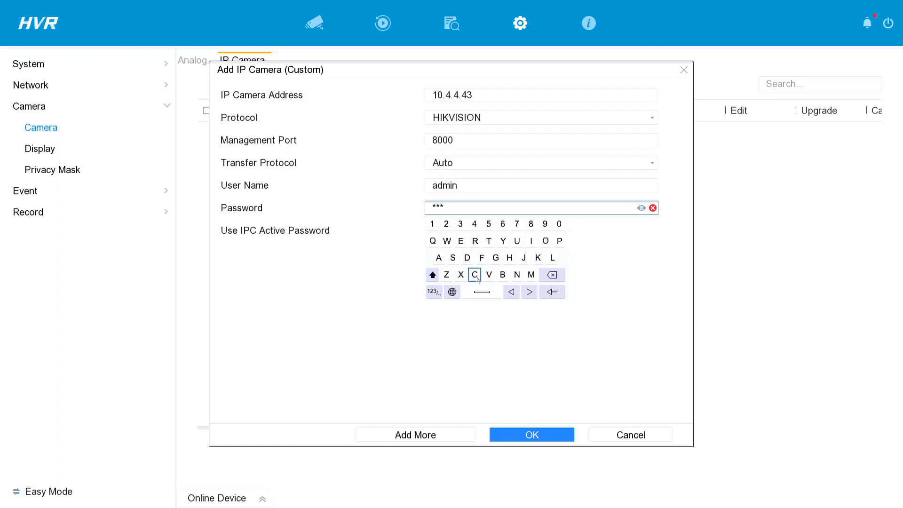
{"action": "left_click", "coordinate": [474, 275]}
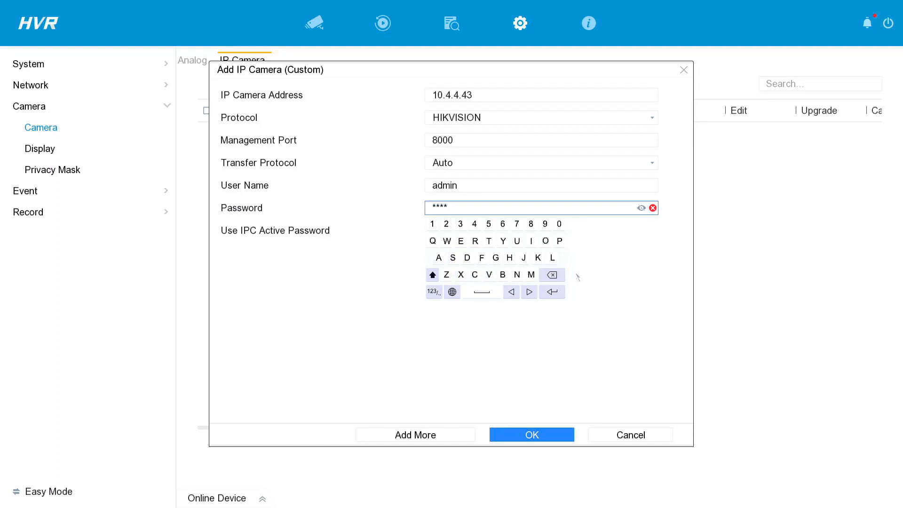
{"action": "mouse_move", "coordinate": [509, 271]}
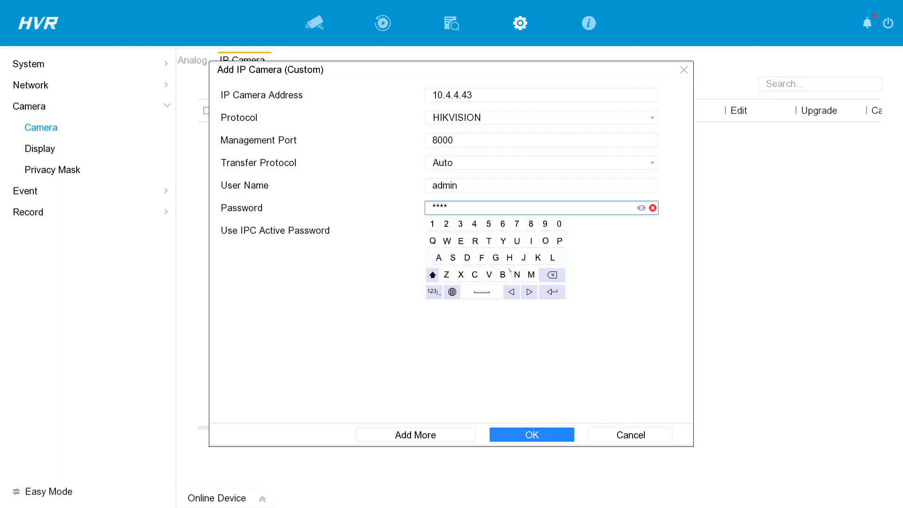
{"action": "left_click", "coordinate": [509, 258]}
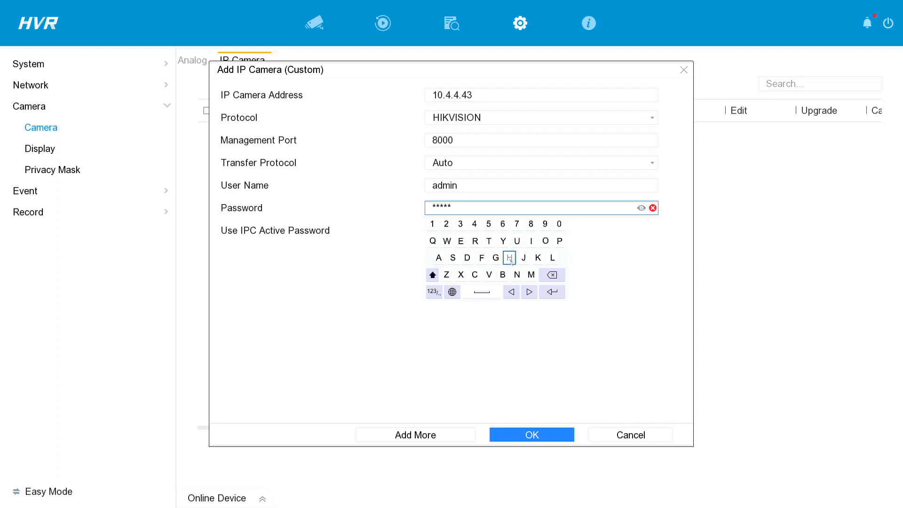
{"action": "left_click", "coordinate": [509, 257]}
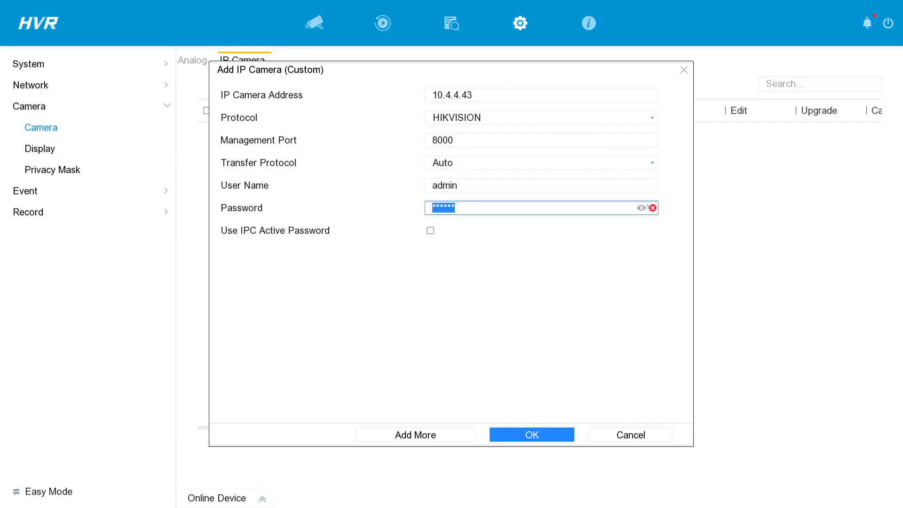
{"action": "type", "text": "XSXBUH"}
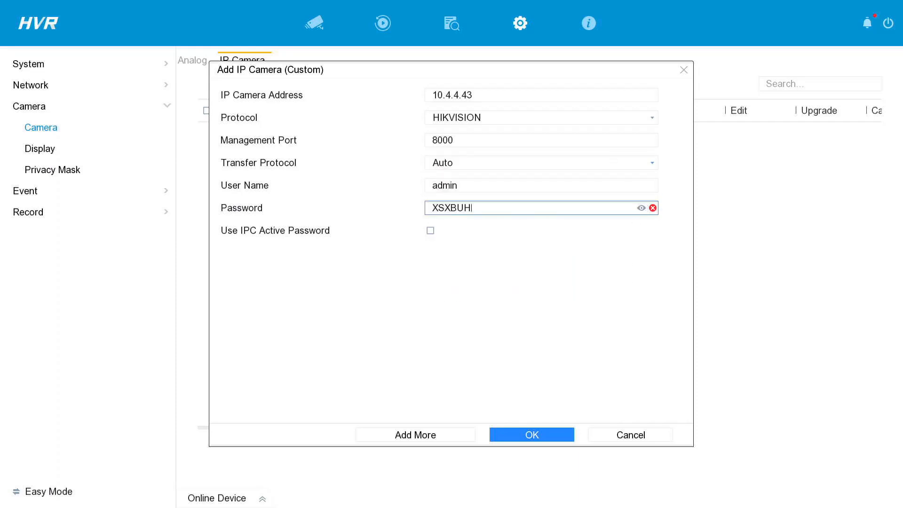
{"action": "left_click", "coordinate": [531, 435]}
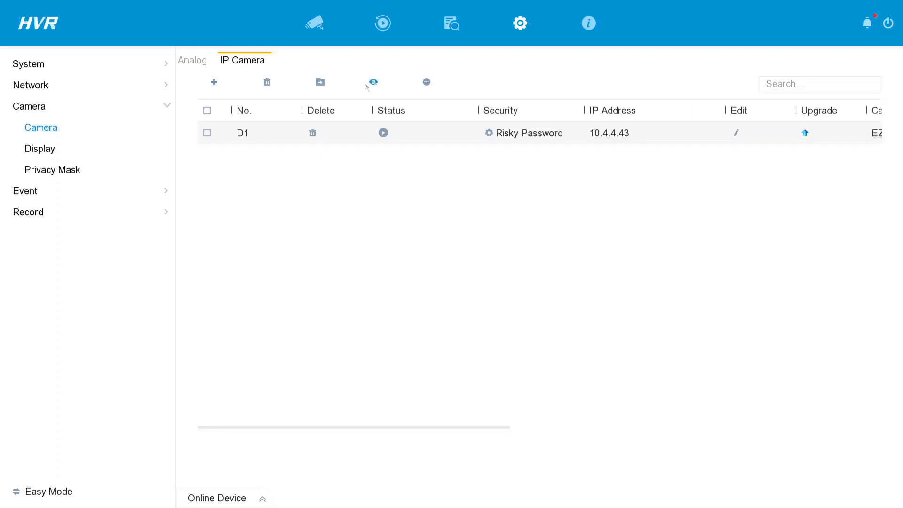
- Switch to Live View to see the EZVIZ camera D1 streaming in a grid tile
{"action": "left_click", "coordinate": [315, 22]}
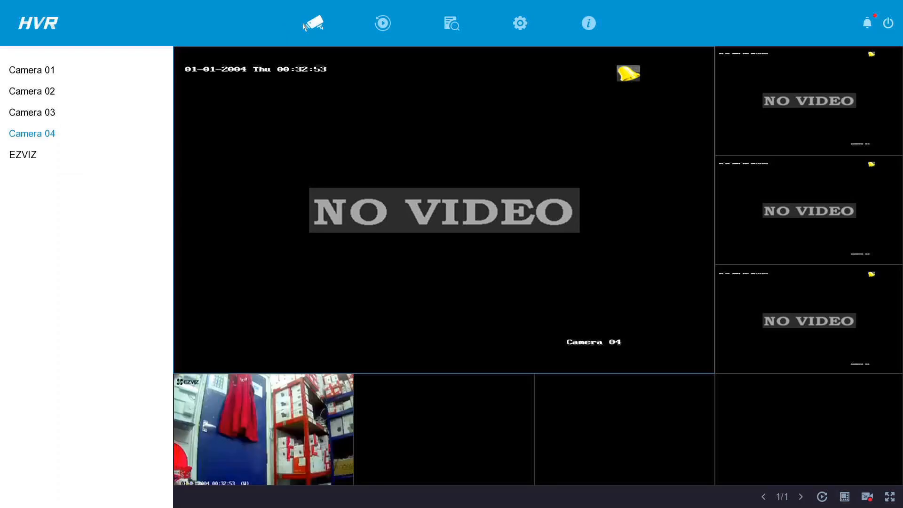